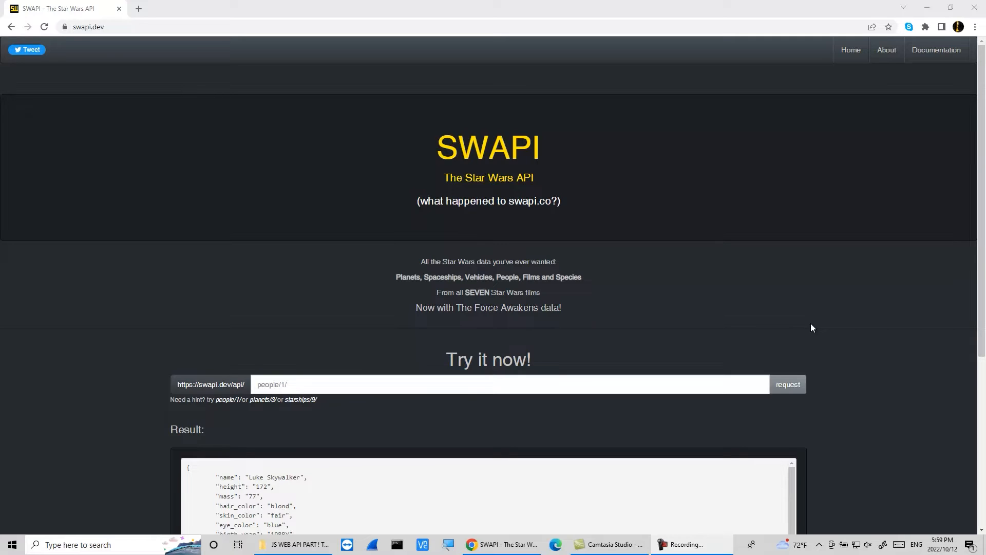
{"action": "mouse_move", "coordinate": [433, 426]}
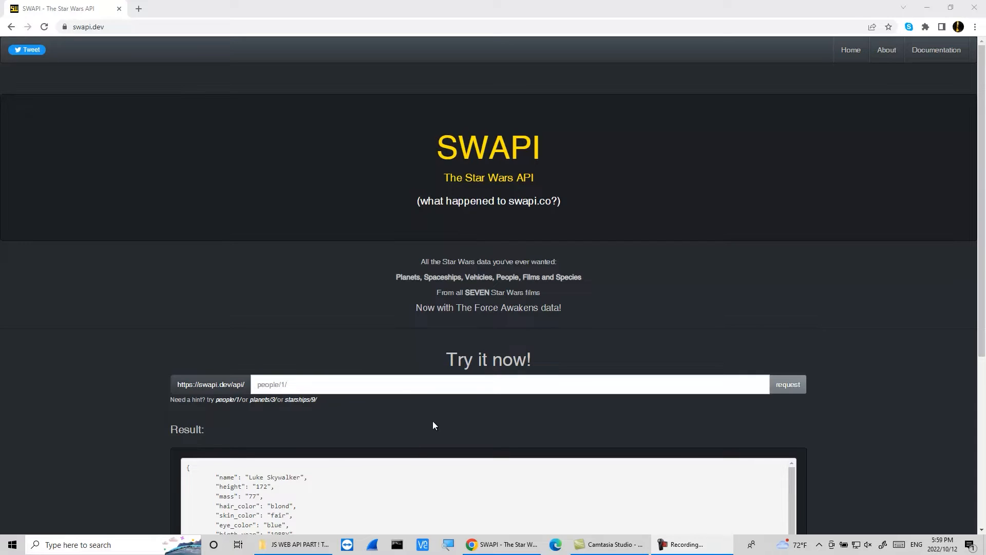
Request the people/1/ record and scroll to Luke Skywalker's full JSON result
{"action": "left_click", "coordinate": [400, 384]}
{"action": "type", "text": "people/1/"}
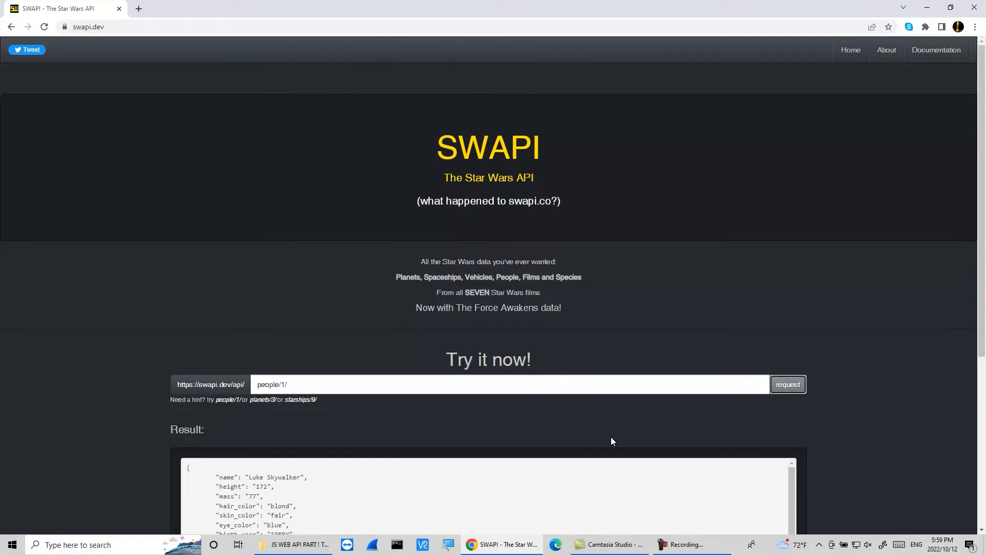
{"action": "scroll", "scroll_direction": "down", "scroll_amount": 3}
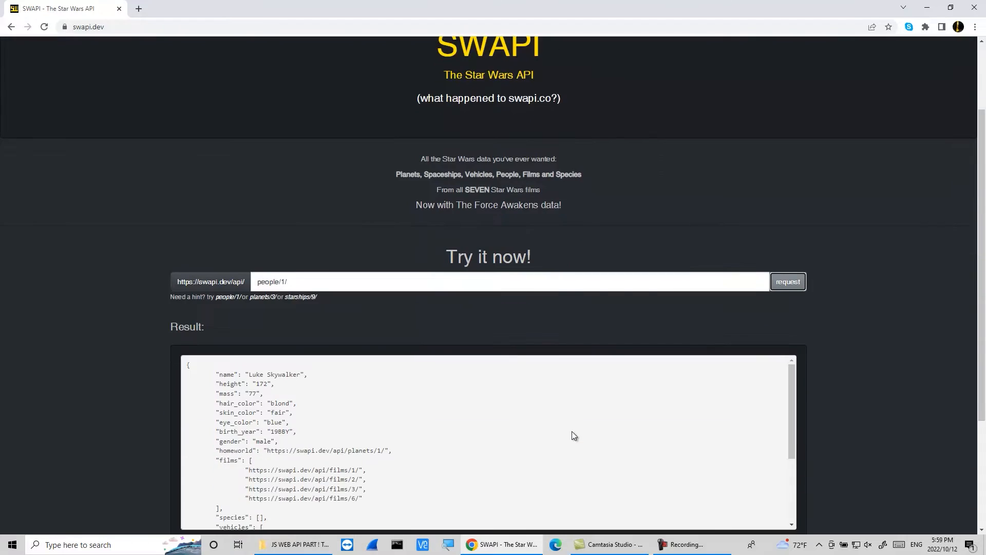
{"action": "scroll", "scroll_direction": "down", "scroll_amount": 3}
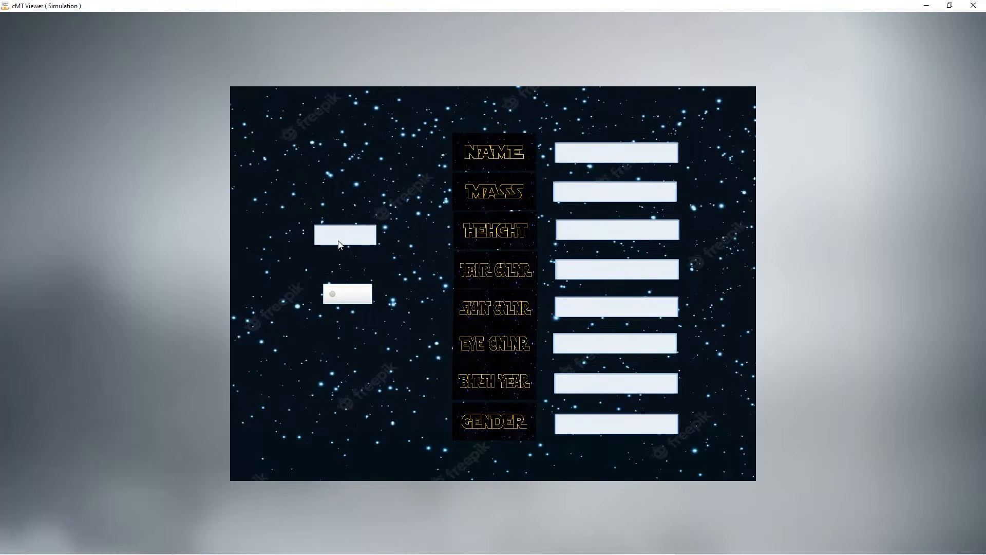
Look up characters by typing Luke, Dart and Solo in the simulator input
{"action": "type", "text": "Luke"}
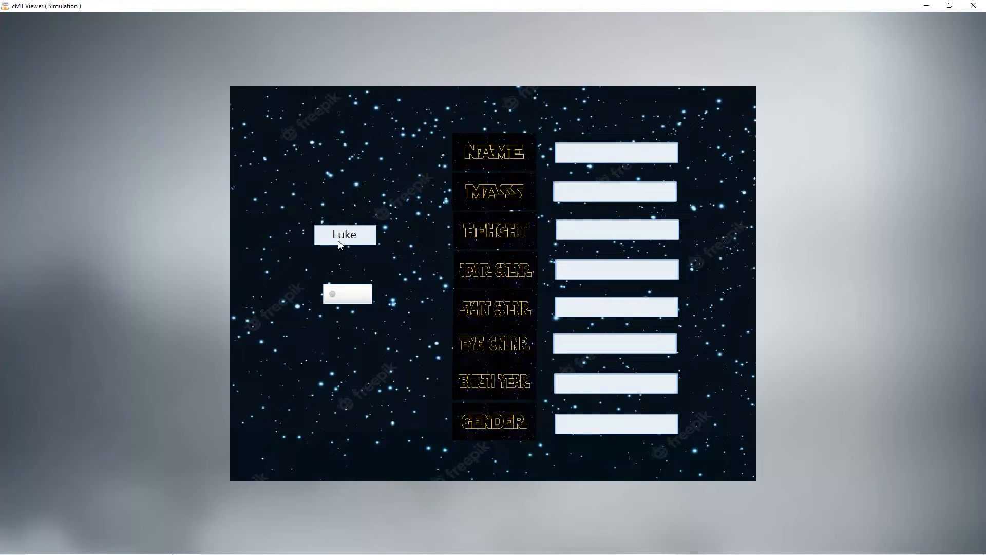
{"action": "mouse_move", "coordinate": [104, 231]}
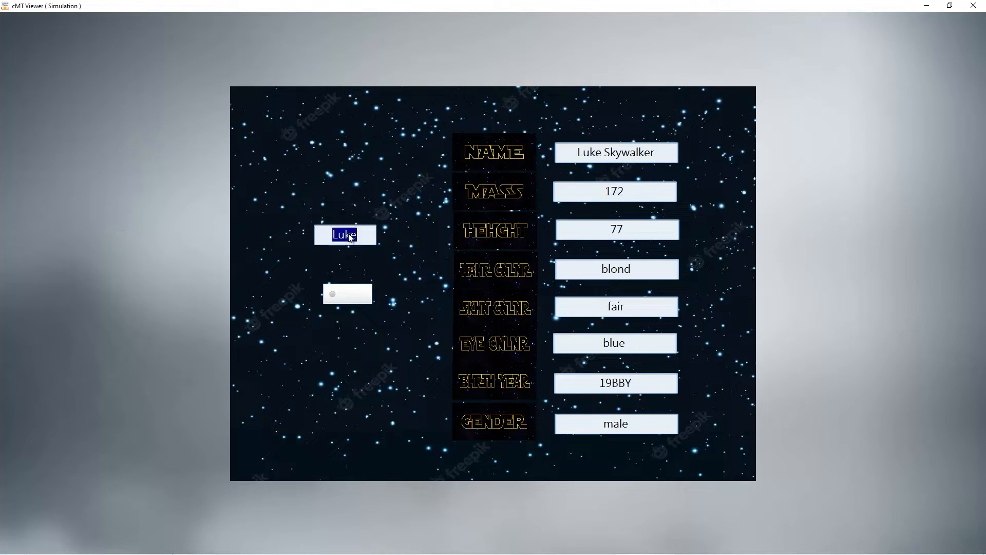
{"action": "type", "text": "Darth"}
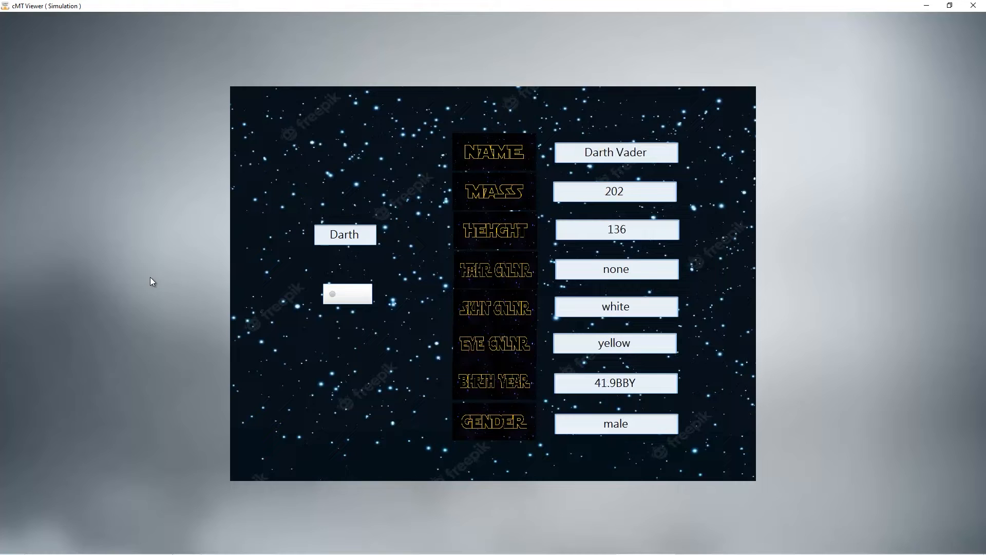
{"action": "mouse_move", "coordinate": [370, 240]}
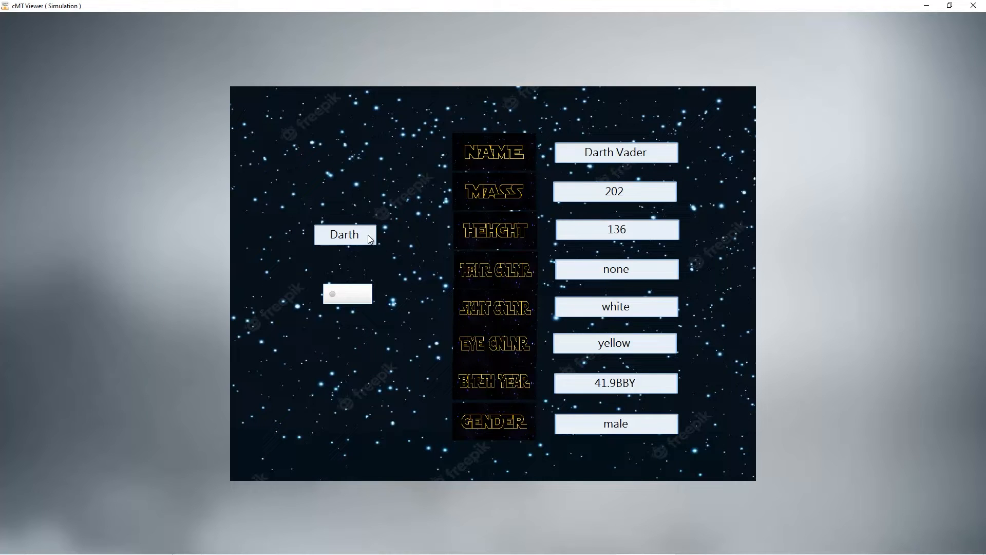
{"action": "type", "text": "Solo"}
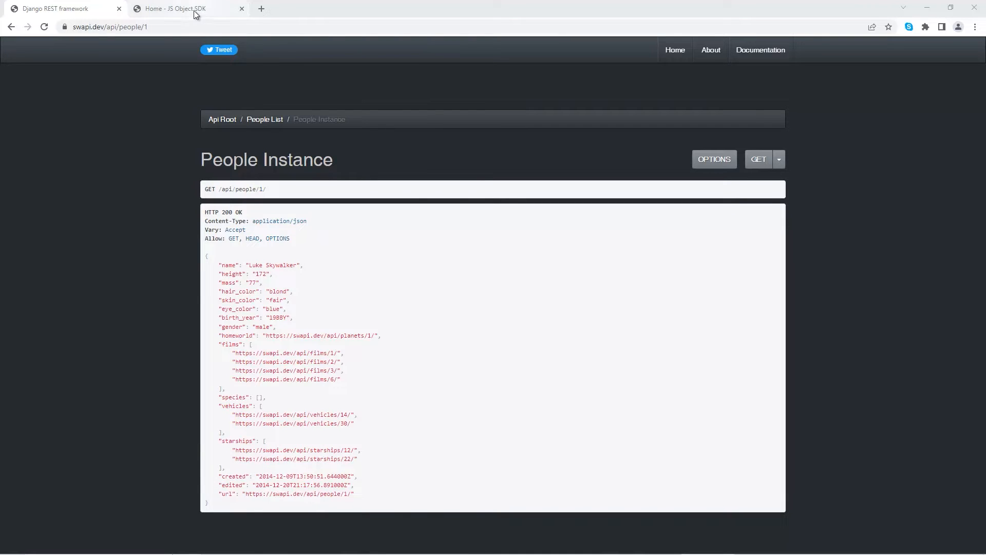
Reach the Web Request tutorial in the JS Object SDK documentation
{"action": "left_click", "coordinate": [185, 9]}
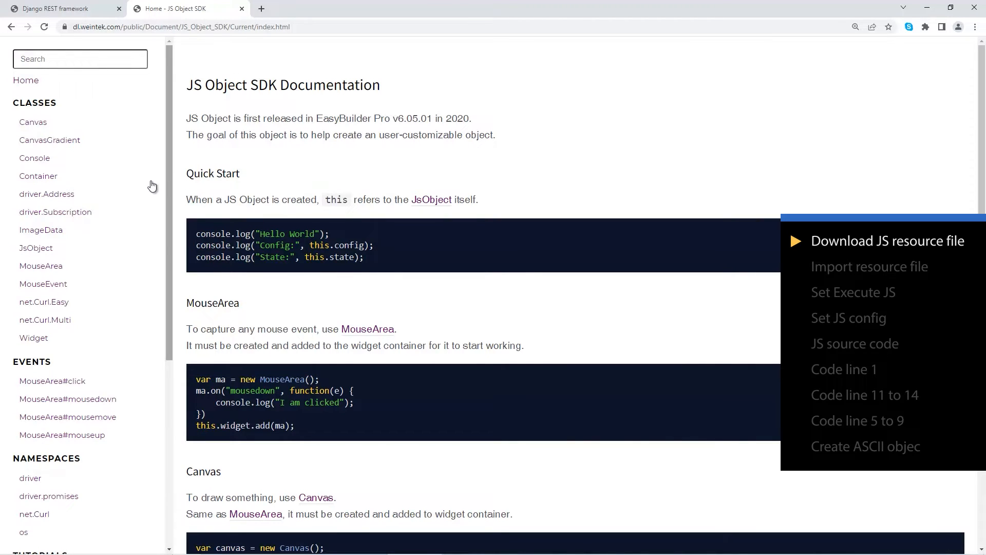
{"action": "scroll", "scroll_direction": "down", "scroll_amount": 3}
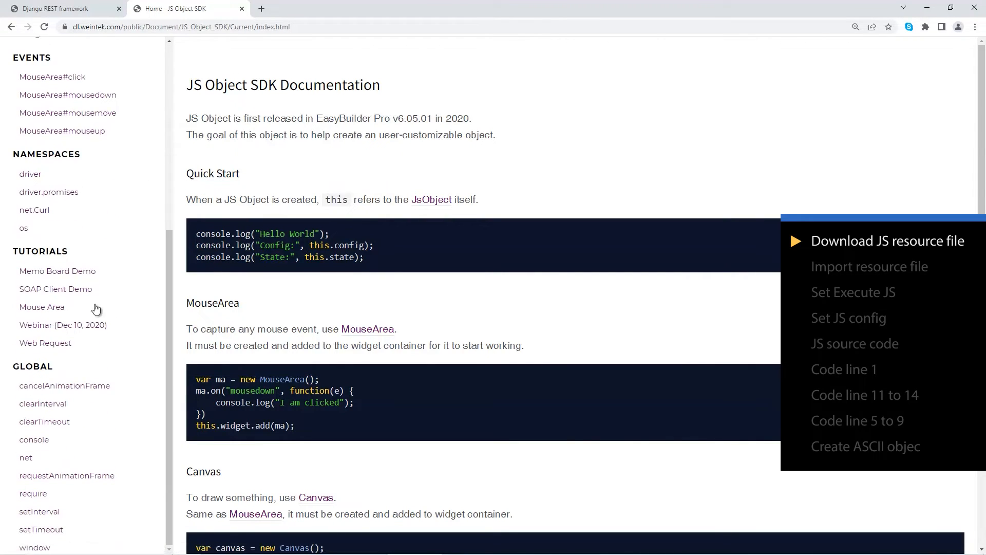
{"action": "left_click", "coordinate": [45, 343]}
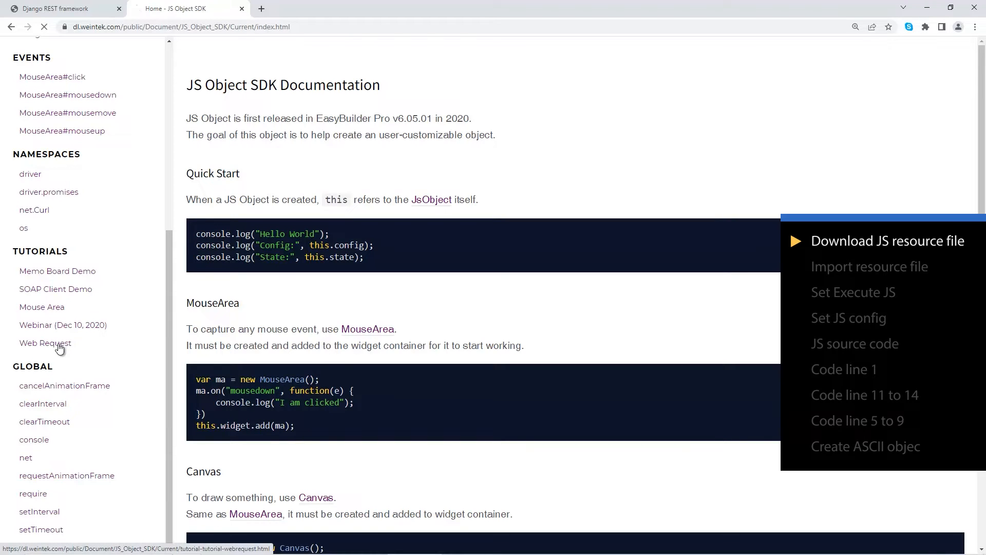
{"action": "left_click", "coordinate": [45, 343]}
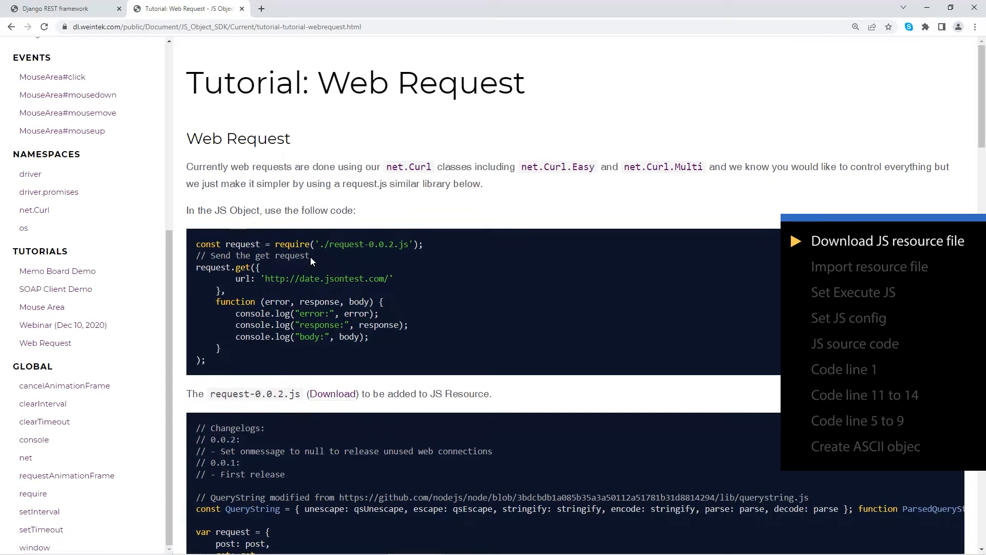
Download the request-0.0.2.js library from the tutorial page
{"action": "scroll", "scroll_direction": "down", "scroll_amount": 3}
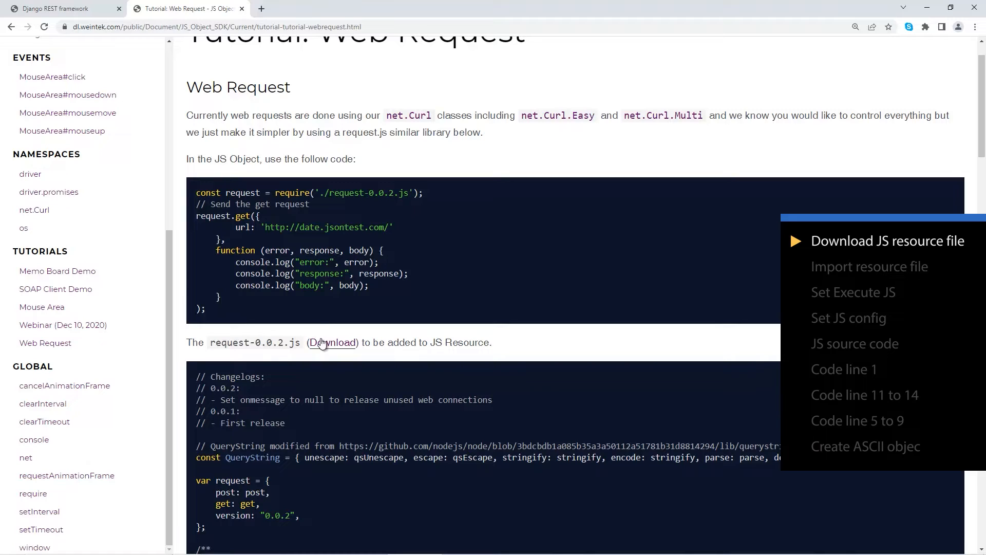
{"action": "left_click", "coordinate": [332, 343]}
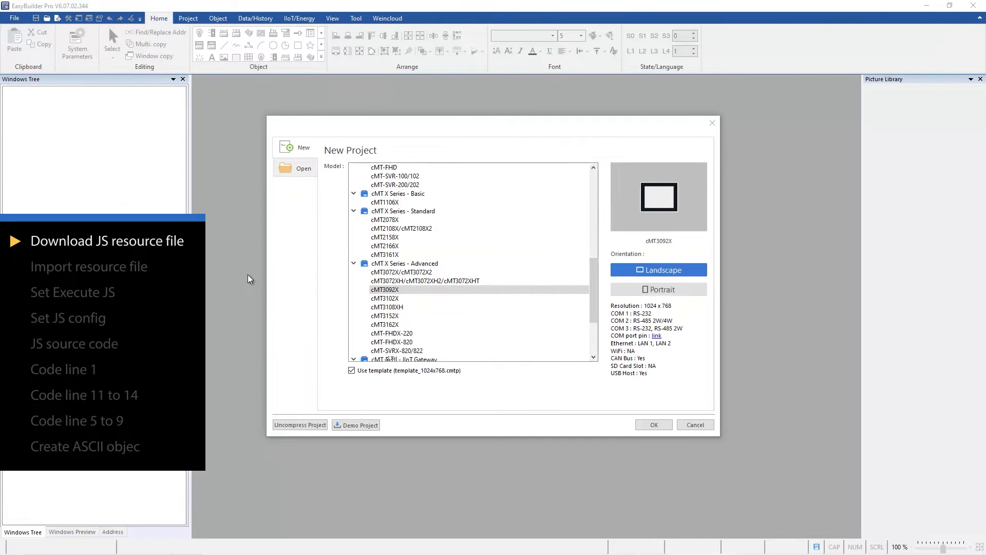
Create a new landscape cMT3092X project and bring up the Object tools
{"action": "left_click", "coordinate": [385, 290]}
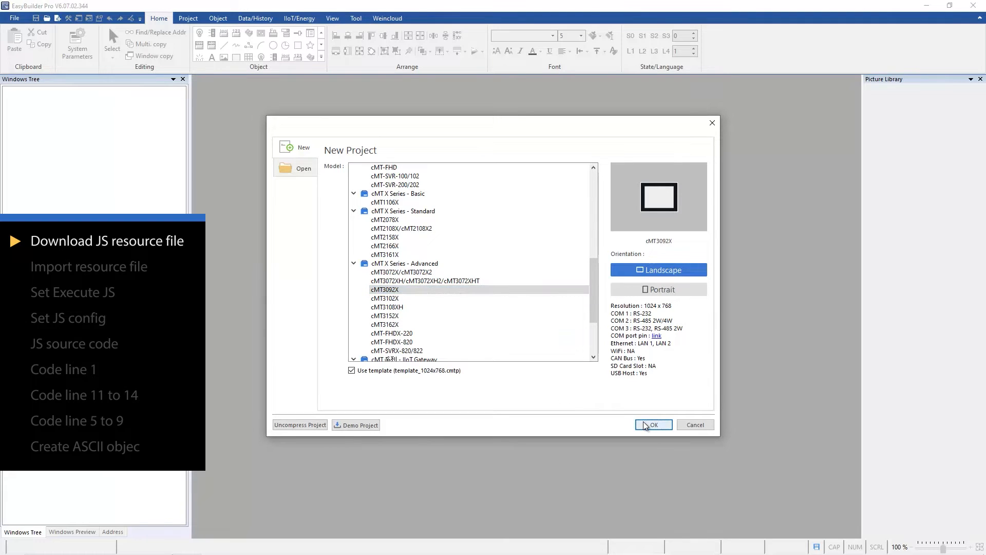
{"action": "left_click", "coordinate": [654, 424]}
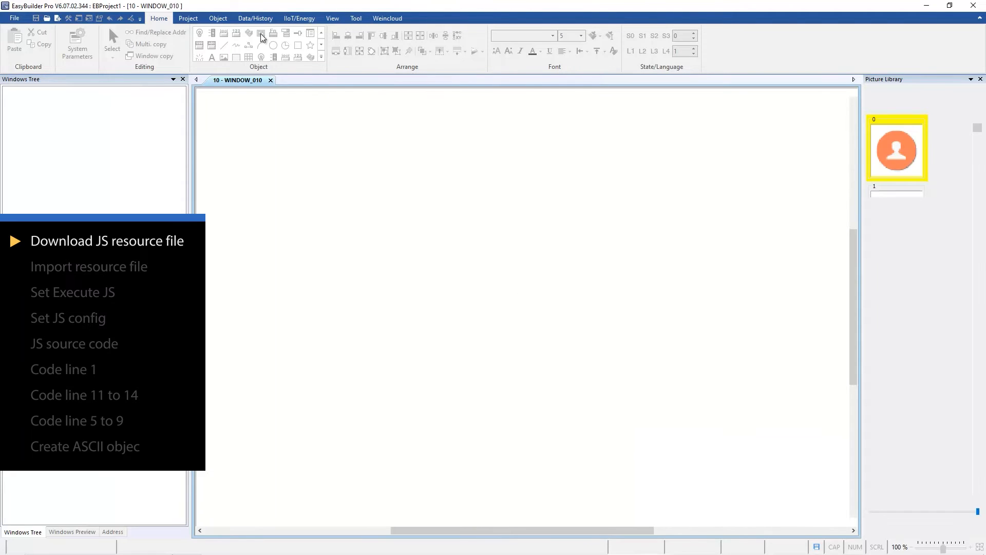
{"action": "left_click", "coordinate": [76, 39]}
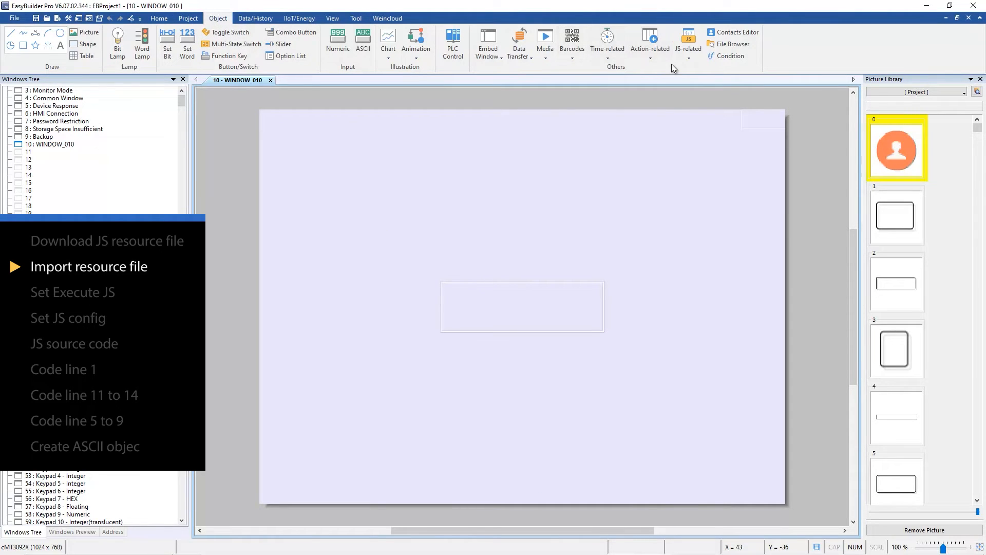
Import tutorial-webrequest_request-0.0.2.js into the project's JS resources
{"action": "left_click", "coordinate": [688, 41]}
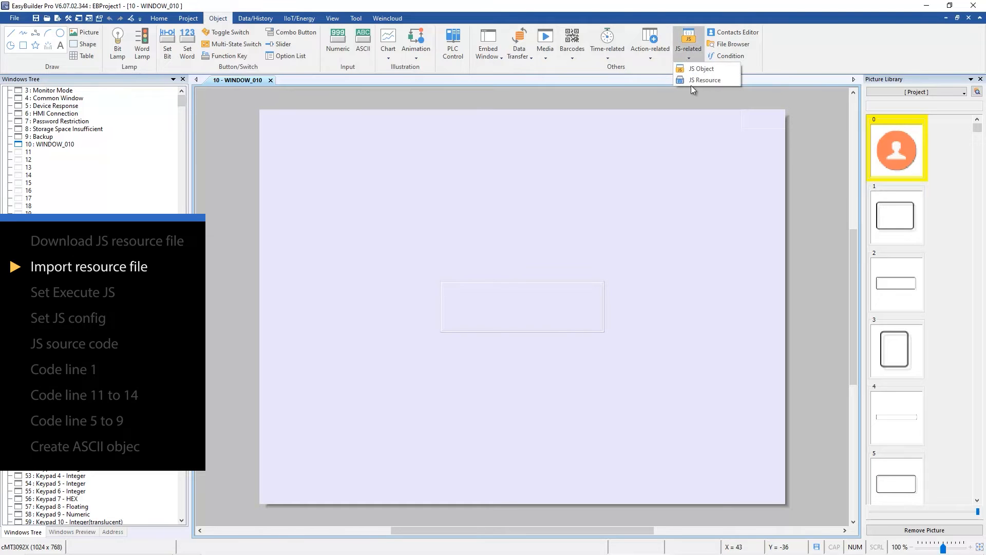
{"action": "left_click", "coordinate": [705, 80]}
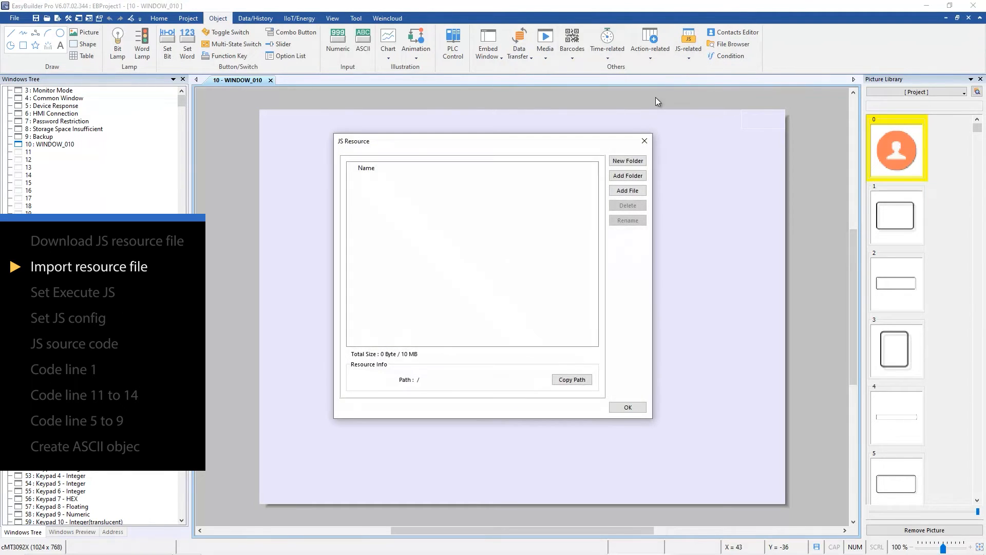
{"action": "mouse_move", "coordinate": [532, 219]}
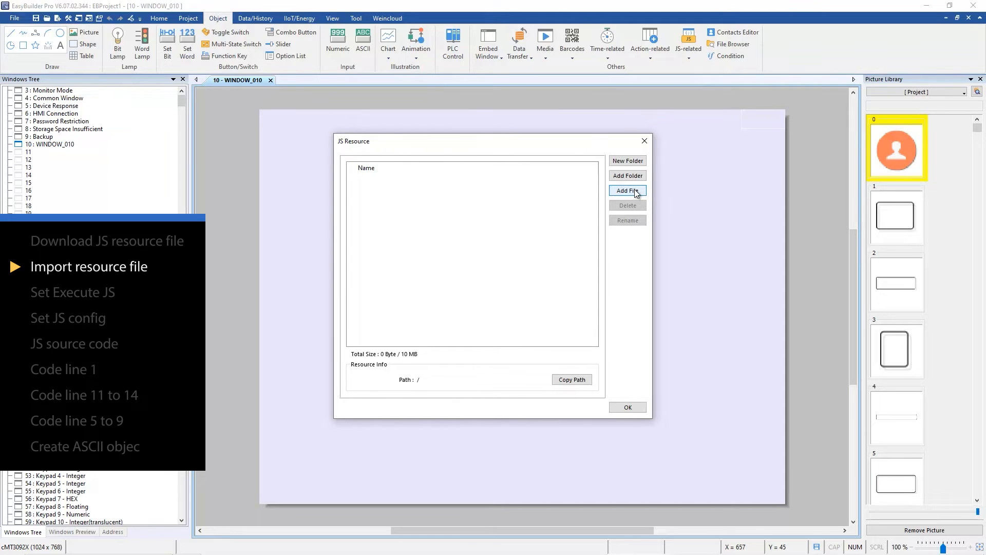
{"action": "left_click", "coordinate": [628, 192]}
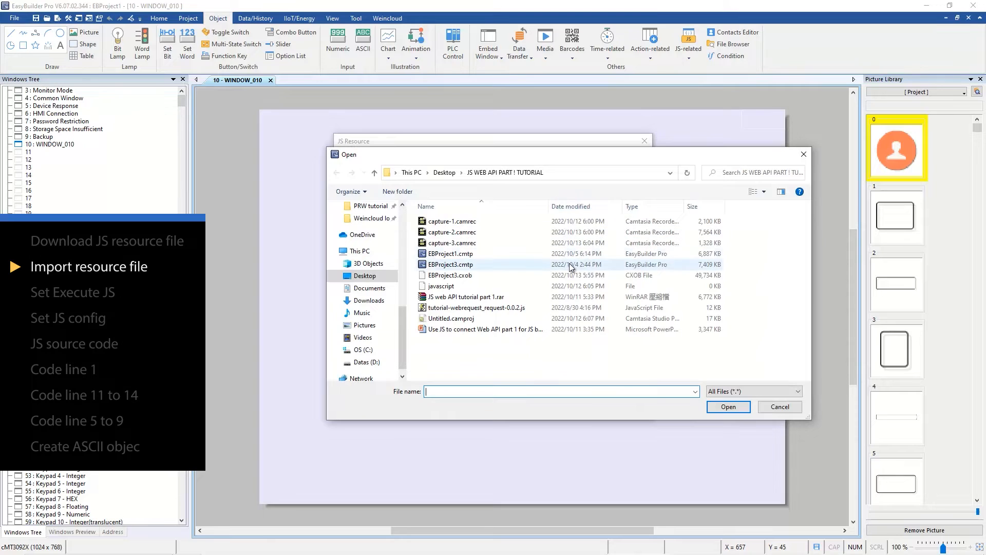
{"action": "left_click", "coordinate": [476, 307]}
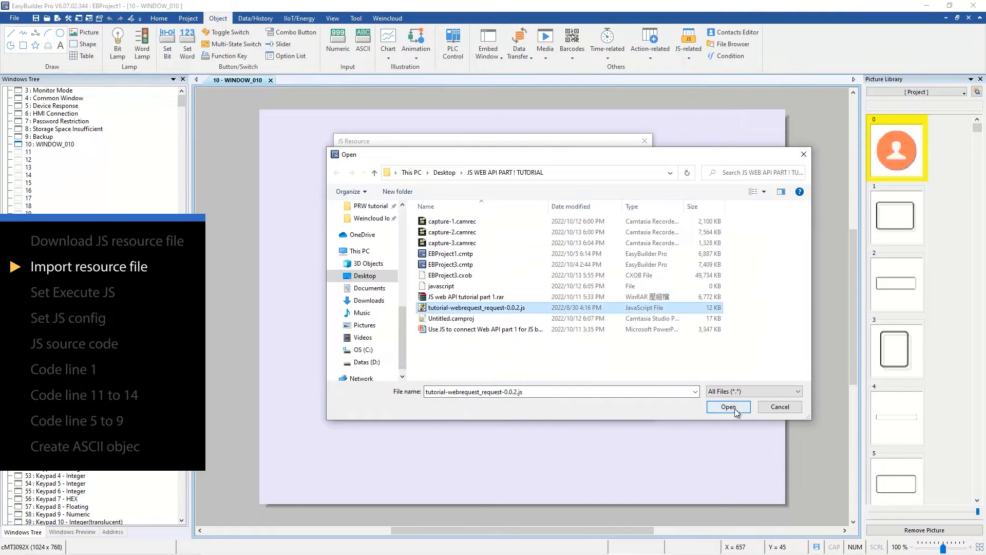
{"action": "left_click", "coordinate": [728, 407]}
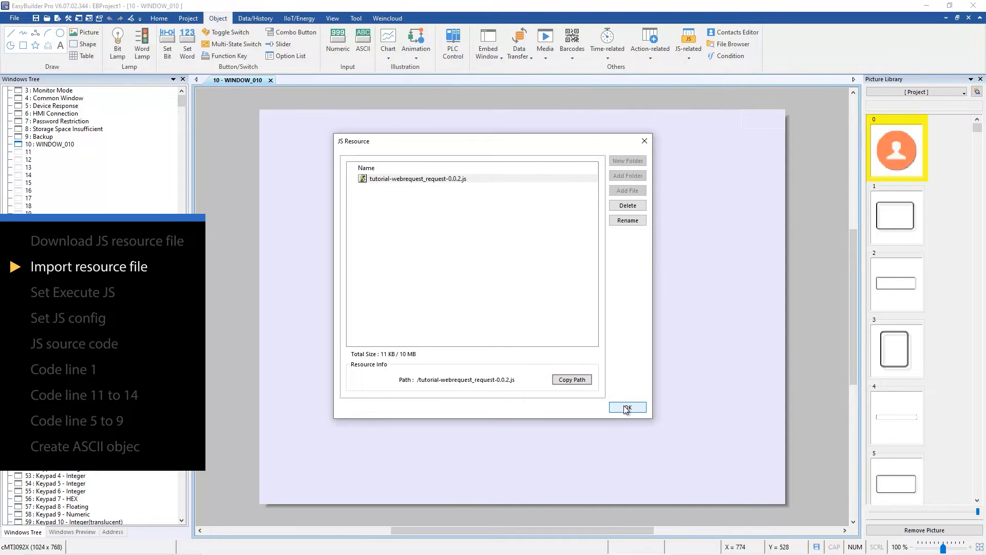
{"action": "left_click", "coordinate": [627, 407]}
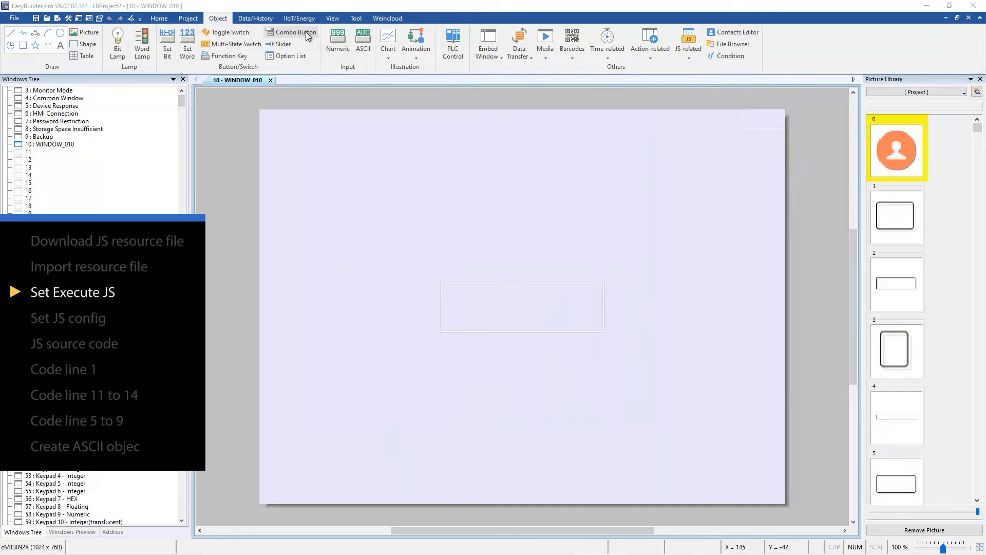
Create a combo button whose press action runs JavaScript
{"action": "left_click", "coordinate": [295, 32]}
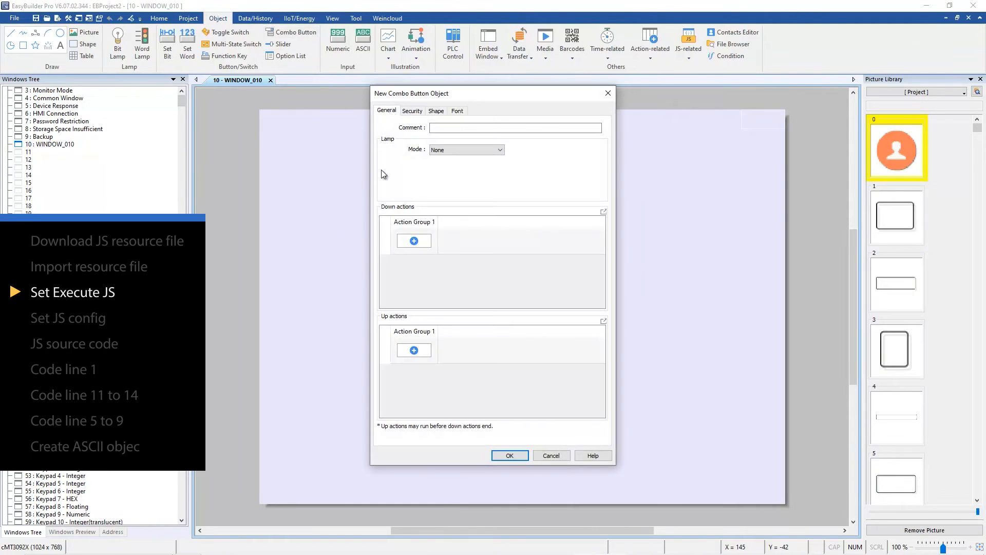
{"action": "left_click", "coordinate": [413, 241]}
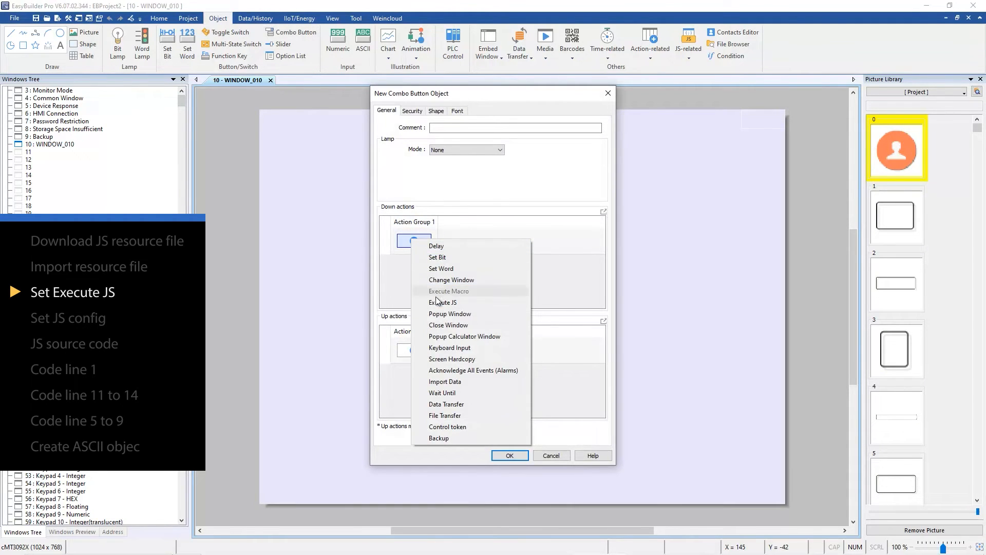
{"action": "left_click", "coordinate": [443, 302]}
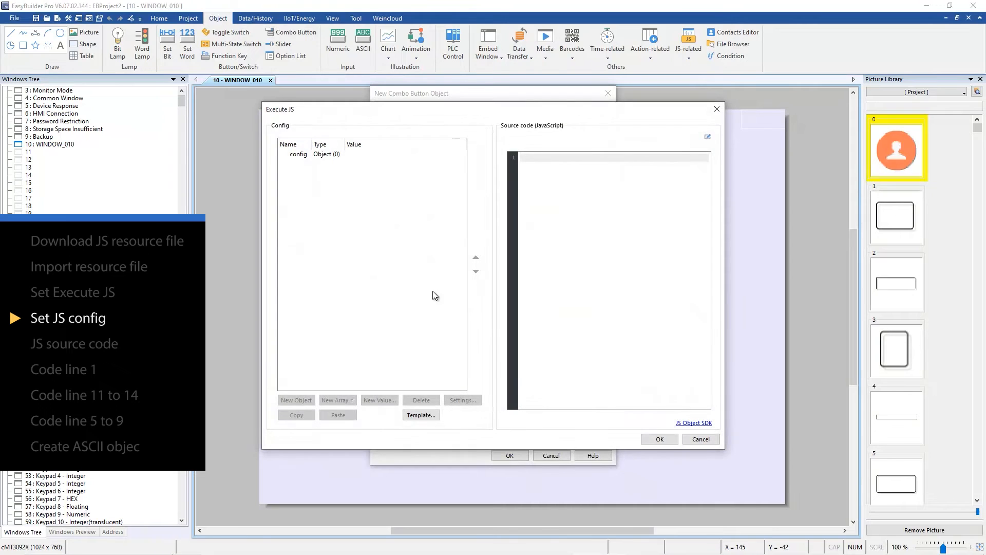
{"action": "left_click", "coordinate": [298, 154]}
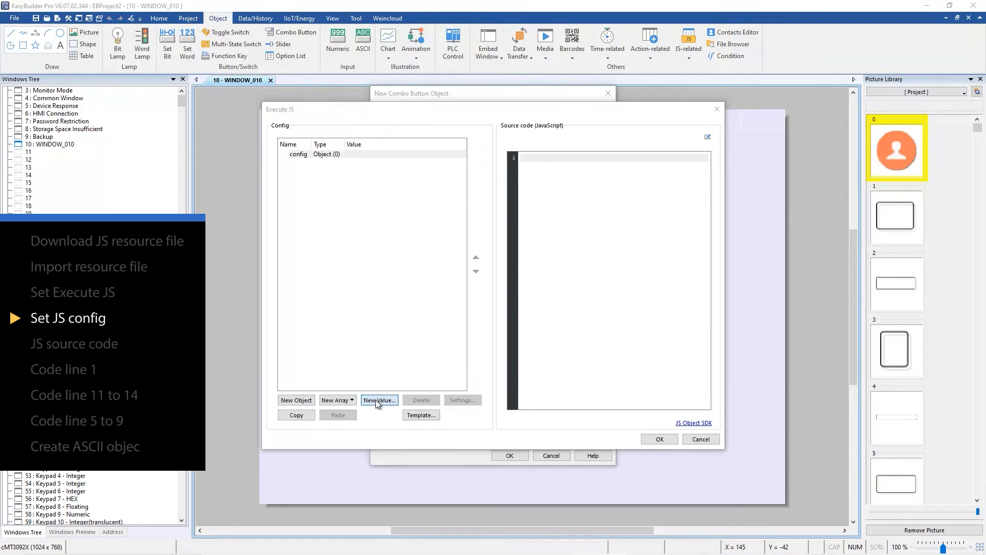
{"action": "left_click", "coordinate": [381, 400]}
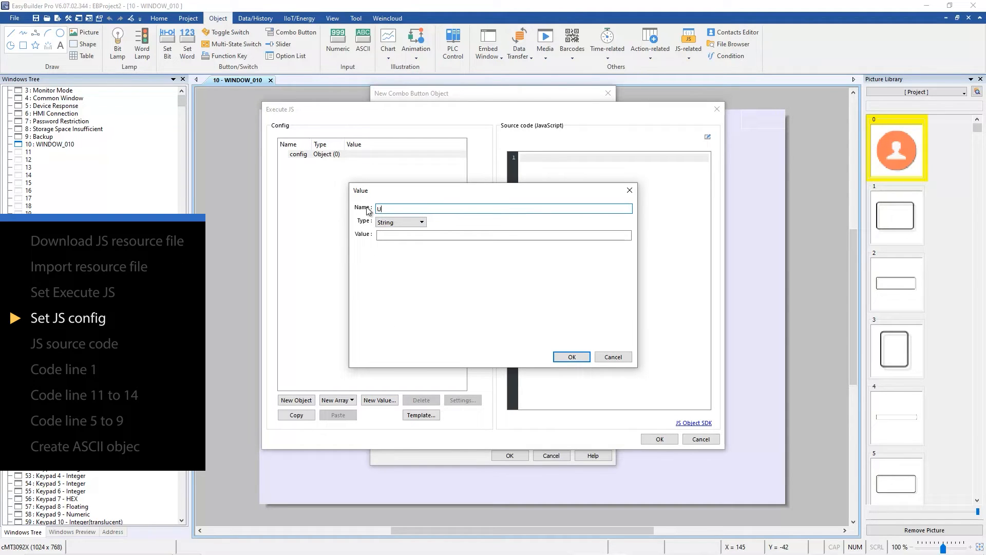
{"action": "type", "text": "RL"}
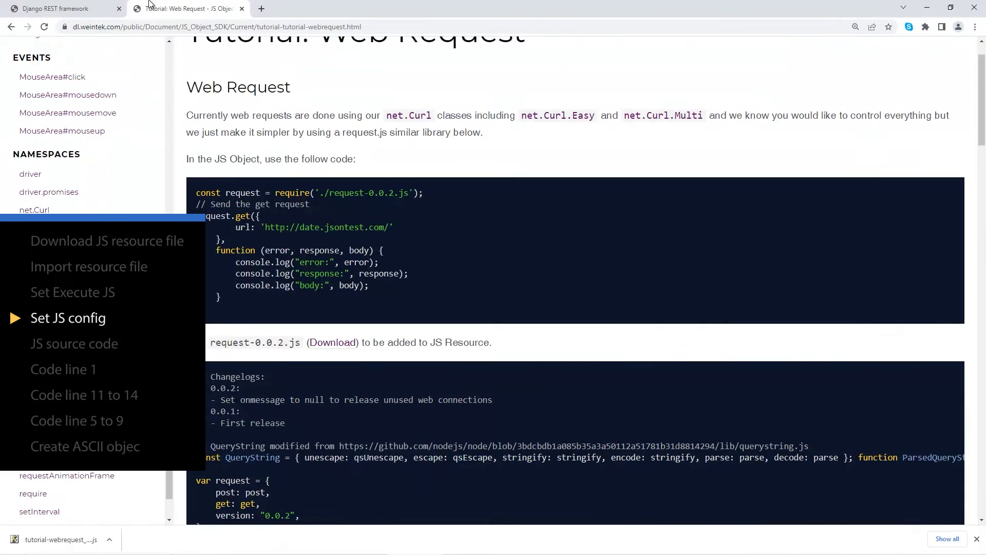
{"action": "left_click", "coordinate": [57, 8]}
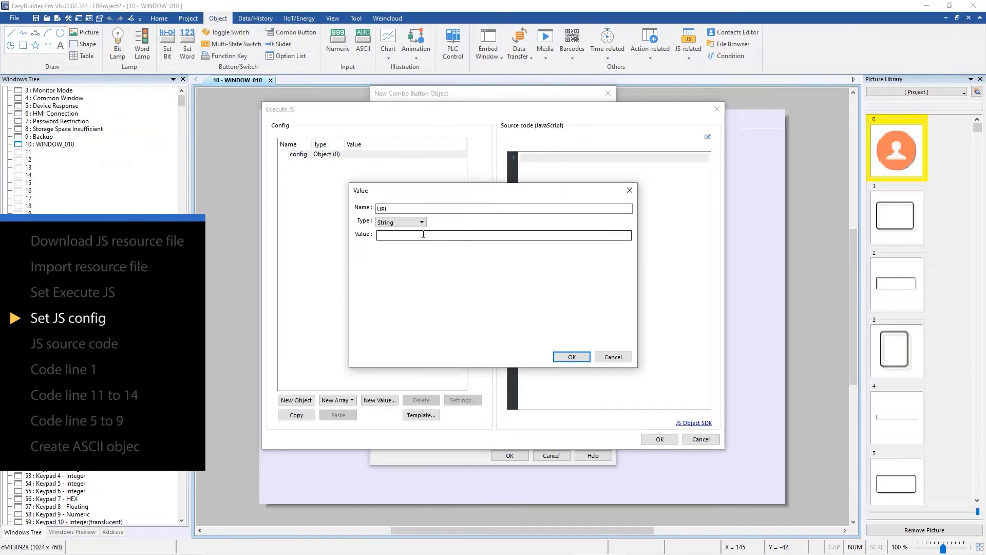
{"action": "type", "text": "https://swapi.dev/api/people/1"}
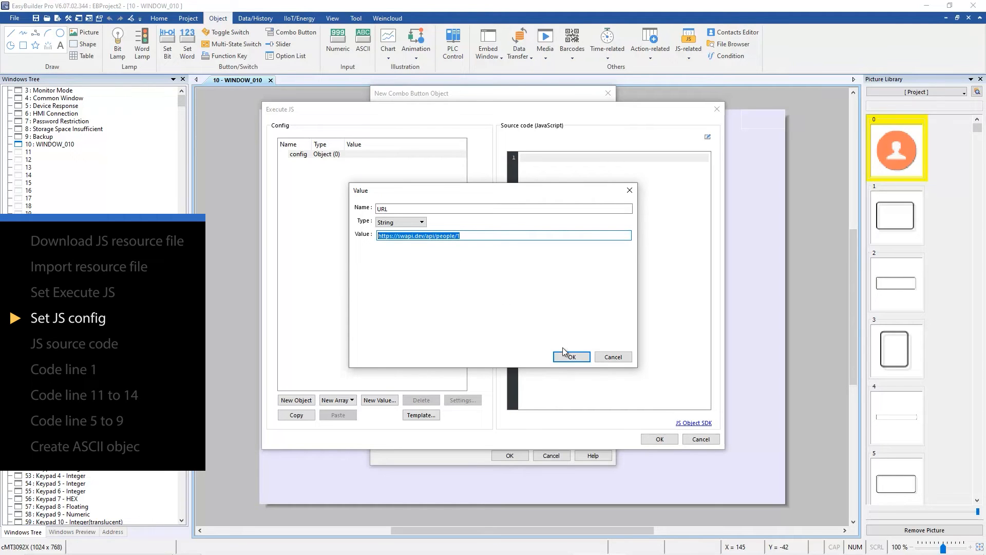
{"action": "left_click", "coordinate": [571, 357]}
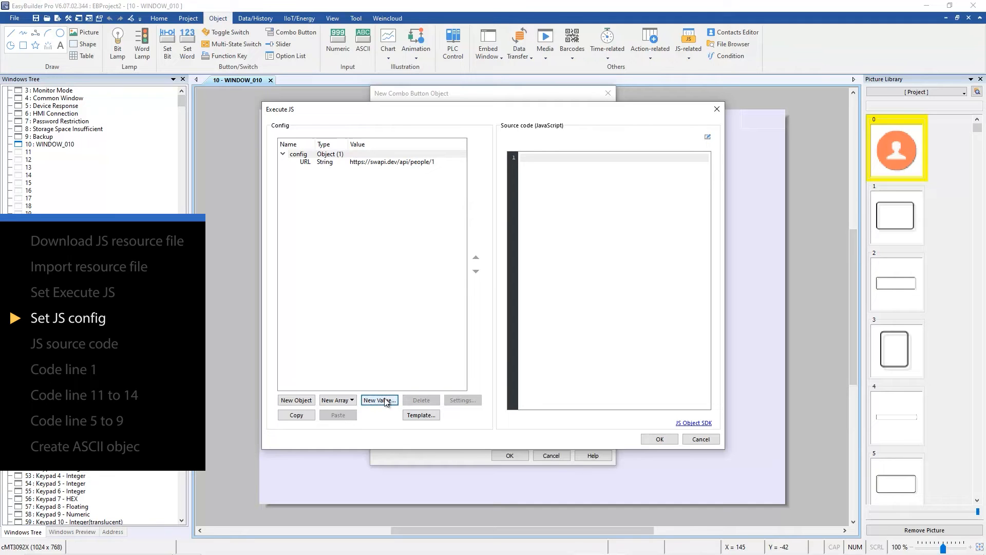
Add a config entry of type Address set to a word address
{"action": "left_click", "coordinate": [380, 399]}
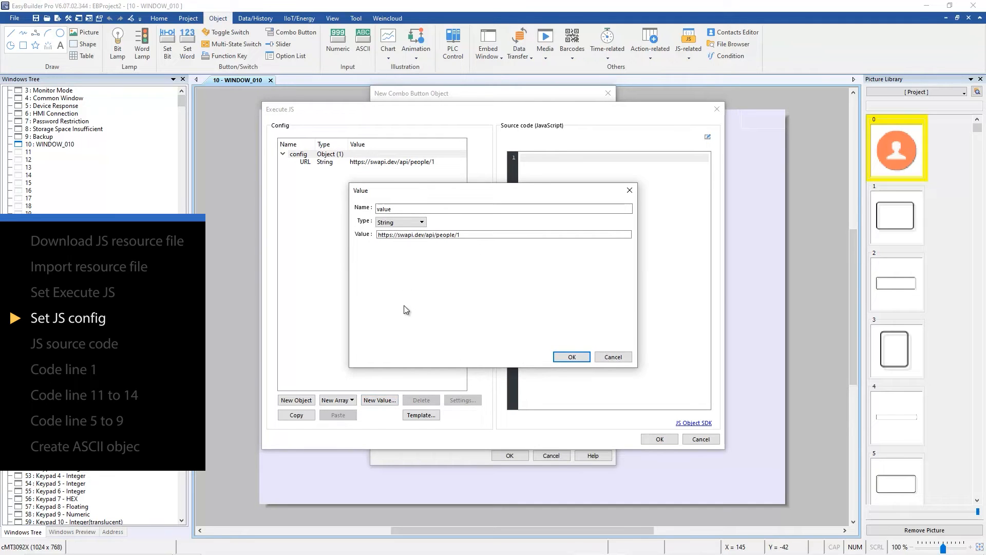
{"action": "left_click", "coordinate": [422, 222]}
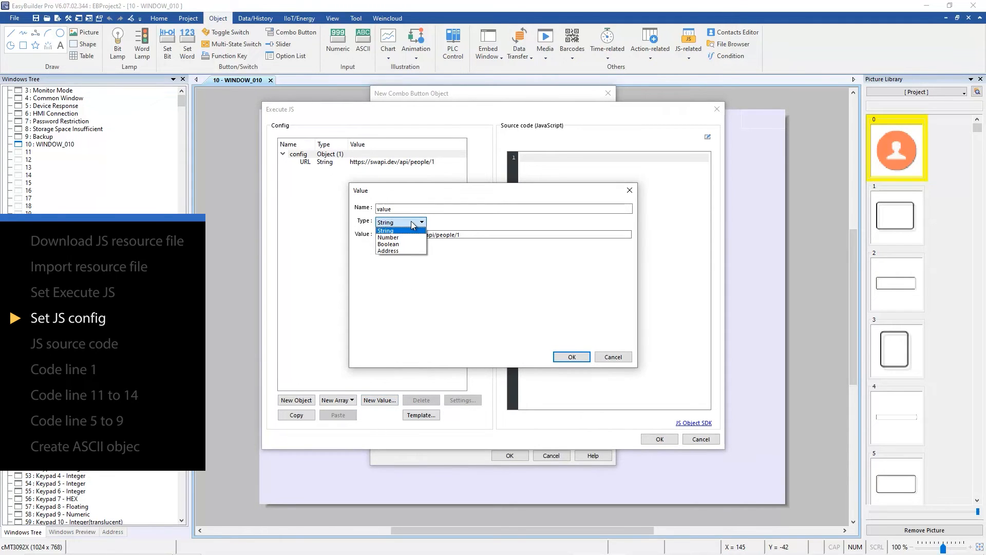
{"action": "left_click", "coordinate": [388, 250]}
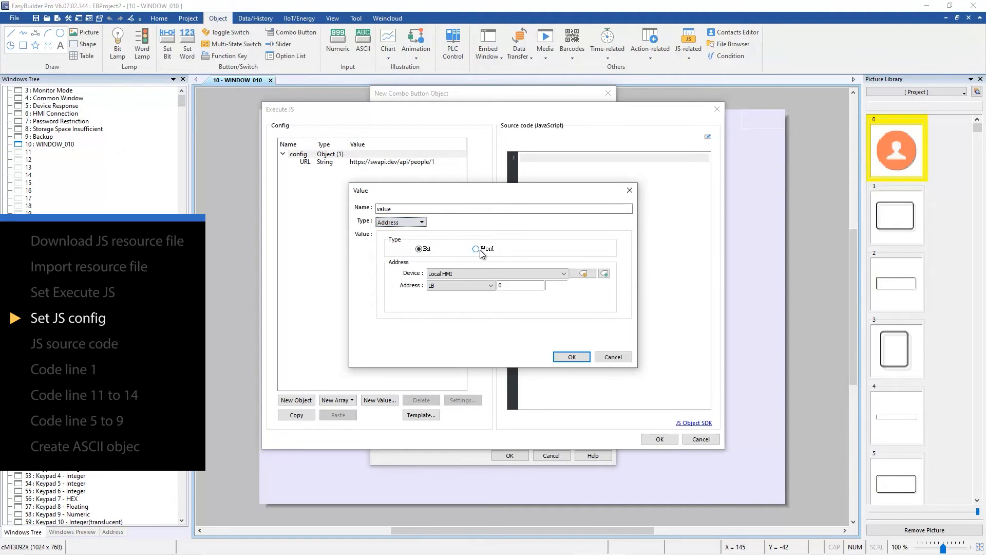
{"action": "left_click", "coordinate": [475, 249]}
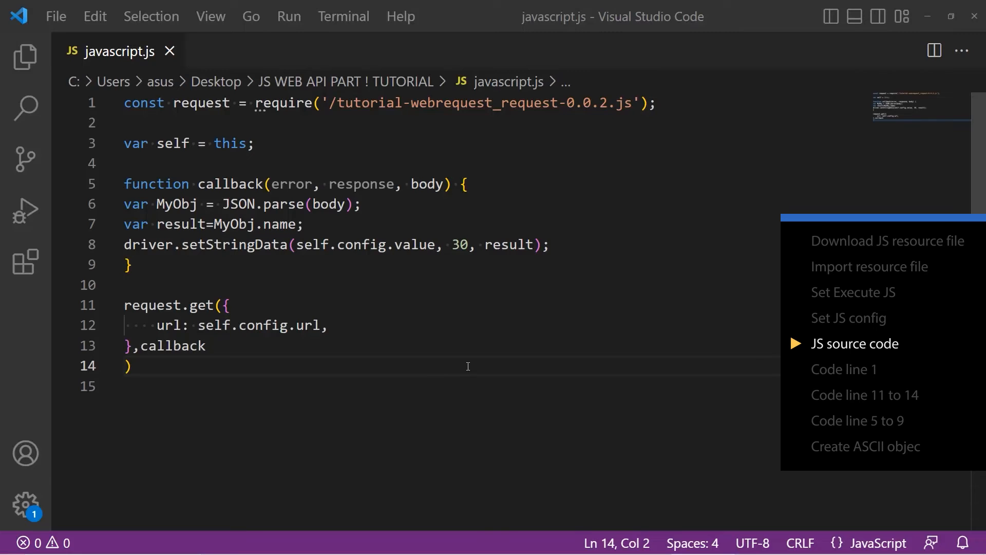
{"action": "mouse_move", "coordinate": [253, 373]}
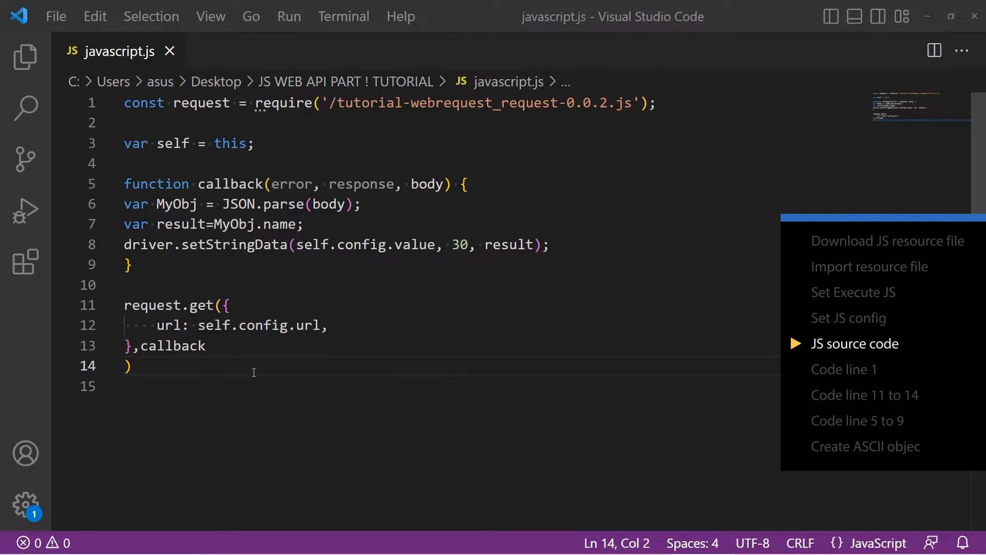
Copy the whole script from VS Code into the combo button's JS source
{"action": "key", "text": "ctrl+a"}
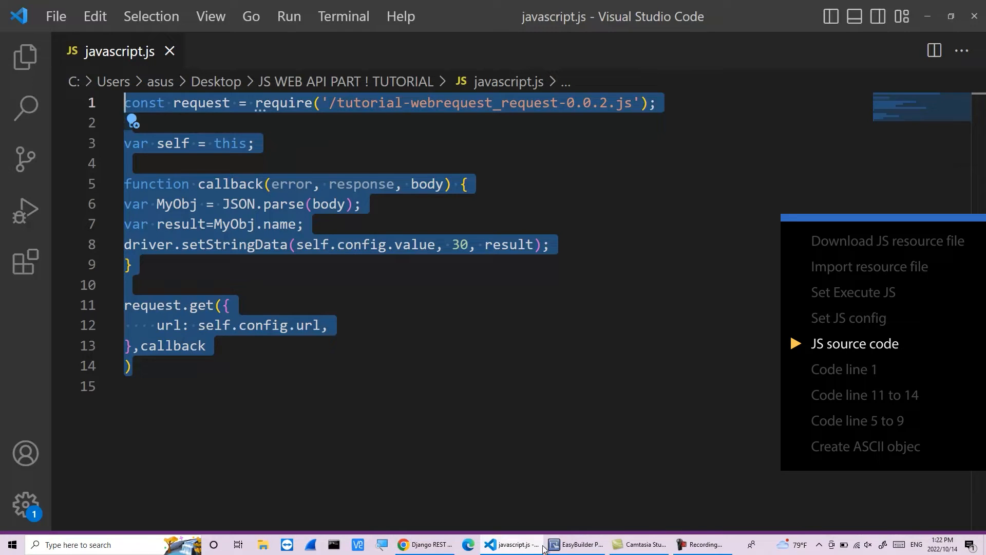
{"action": "left_click", "coordinate": [580, 543]}
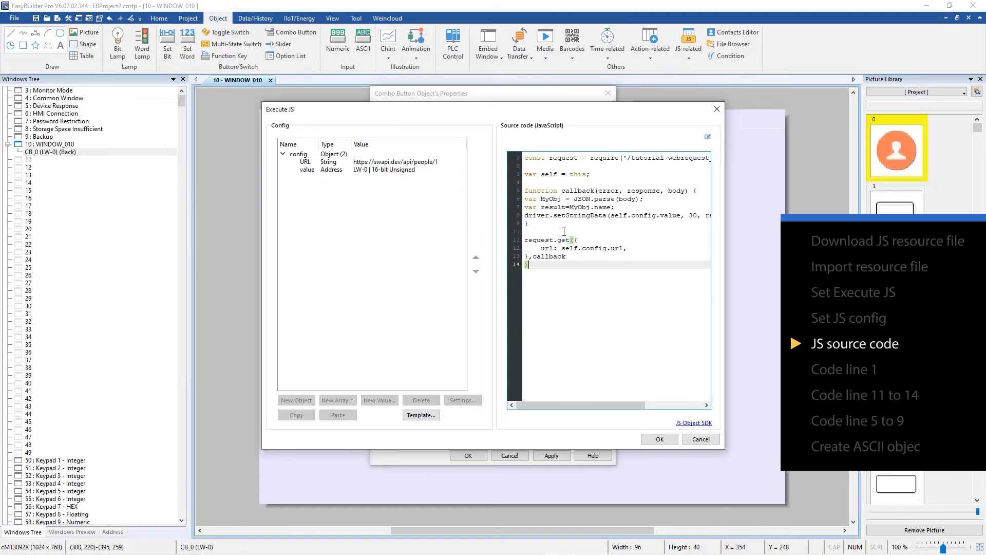
{"action": "left_click", "coordinate": [515, 543]}
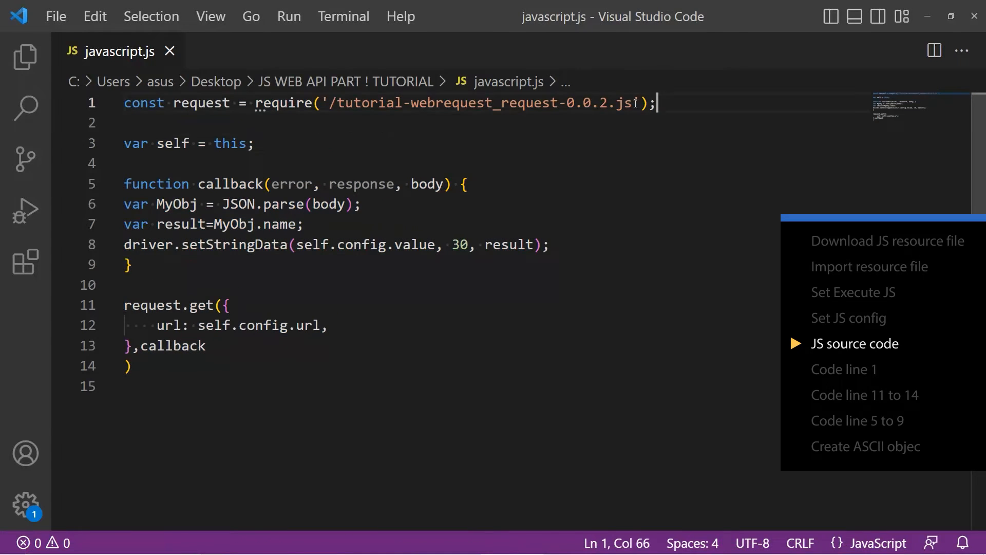
{"action": "left_click", "coordinate": [845, 369]}
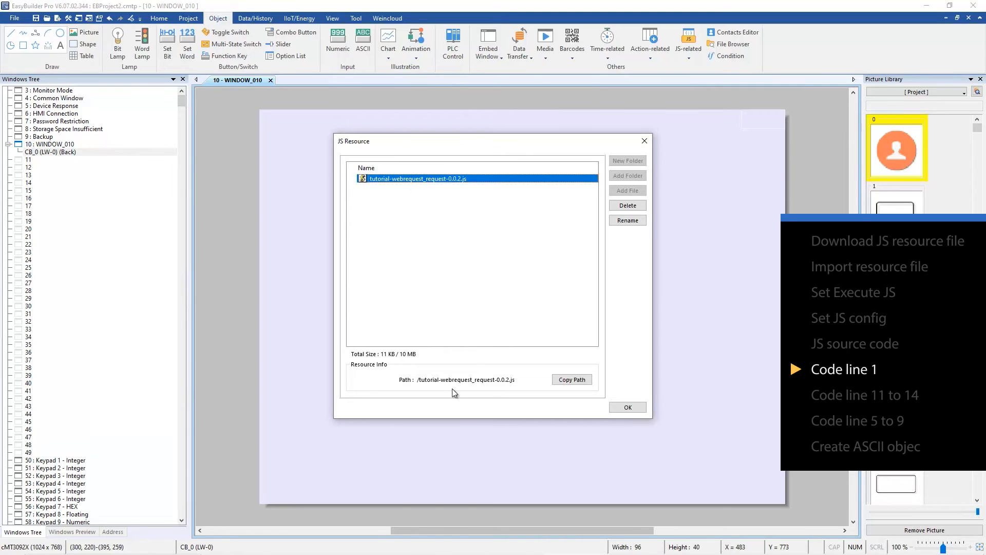
Copy the path of the tutorial-webrequest_request-0.0.2.js resource
{"action": "left_click", "coordinate": [573, 381]}
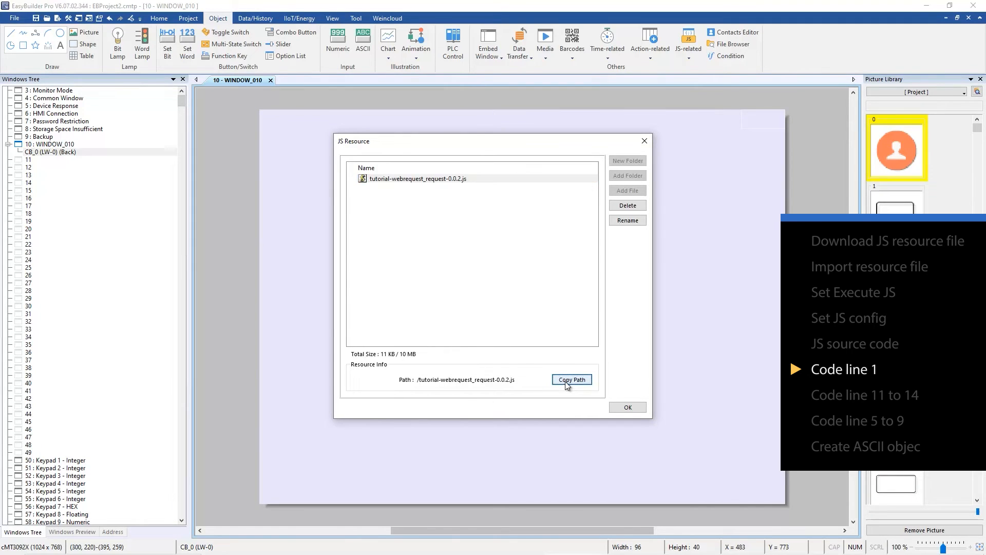
{"action": "left_click", "coordinate": [518, 544]}
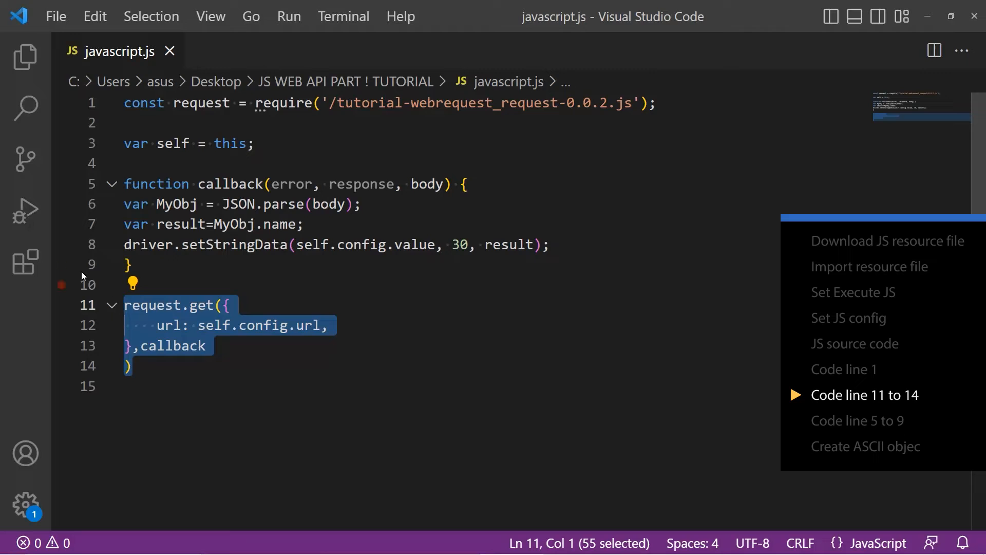
Review the callback code and bring up the SWAPI people/1 response
{"action": "left_click", "coordinate": [857, 420]}
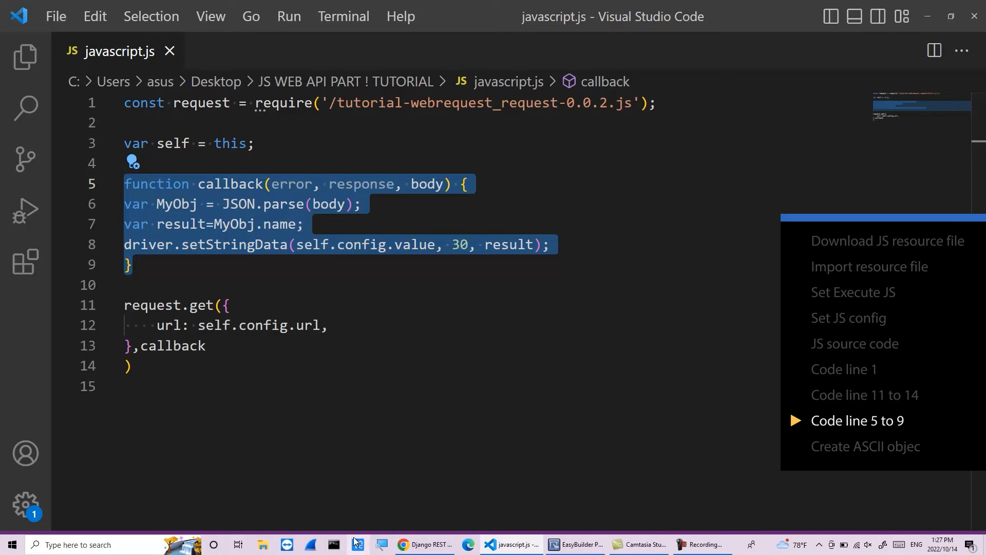
{"action": "left_click", "coordinate": [424, 544]}
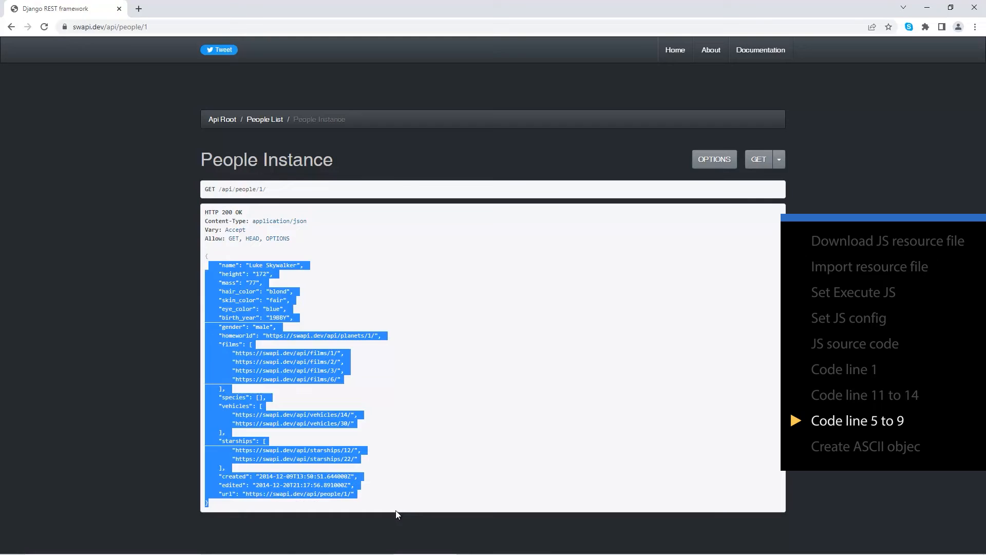
{"action": "mouse_move", "coordinate": [483, 339]}
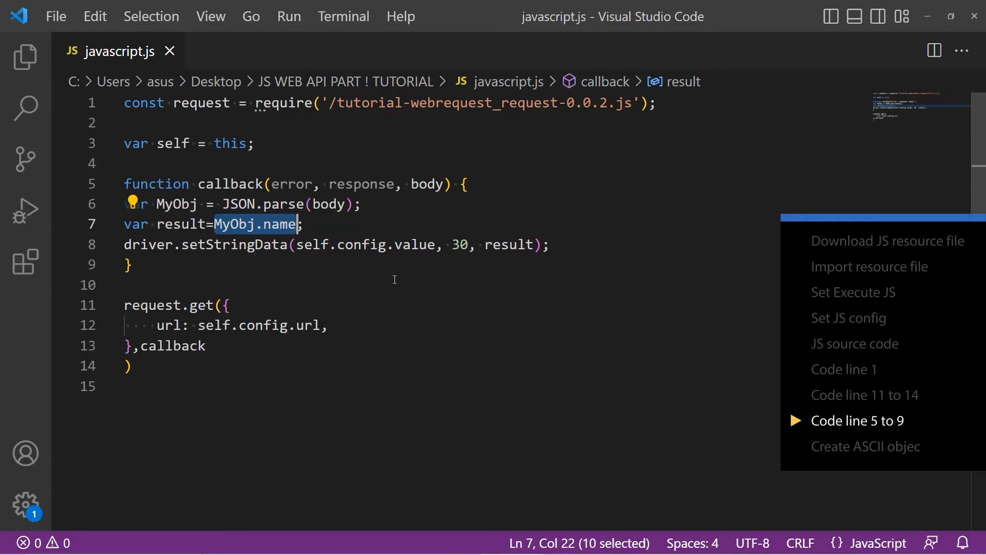
{"action": "mouse_move", "coordinate": [389, 290]}
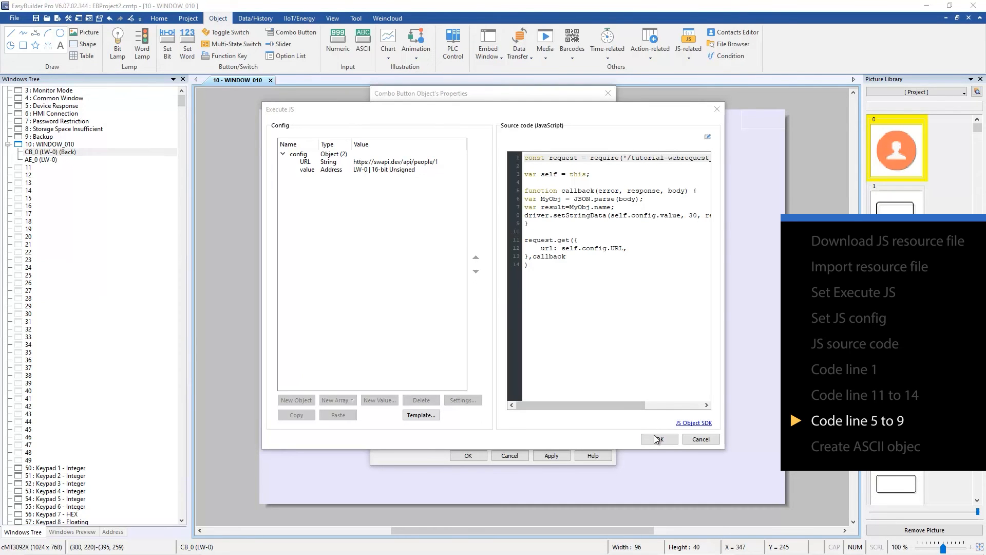
Confirm the combo button's JS, then set the new ASCII object's read address to LW 0
{"action": "left_click", "coordinate": [659, 440]}
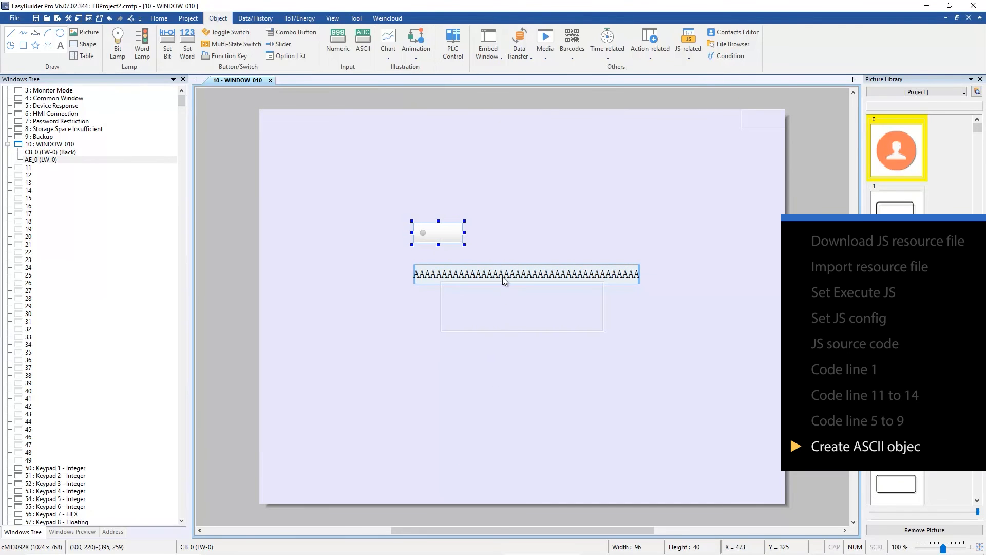
{"action": "double_click", "coordinate": [505, 276]}
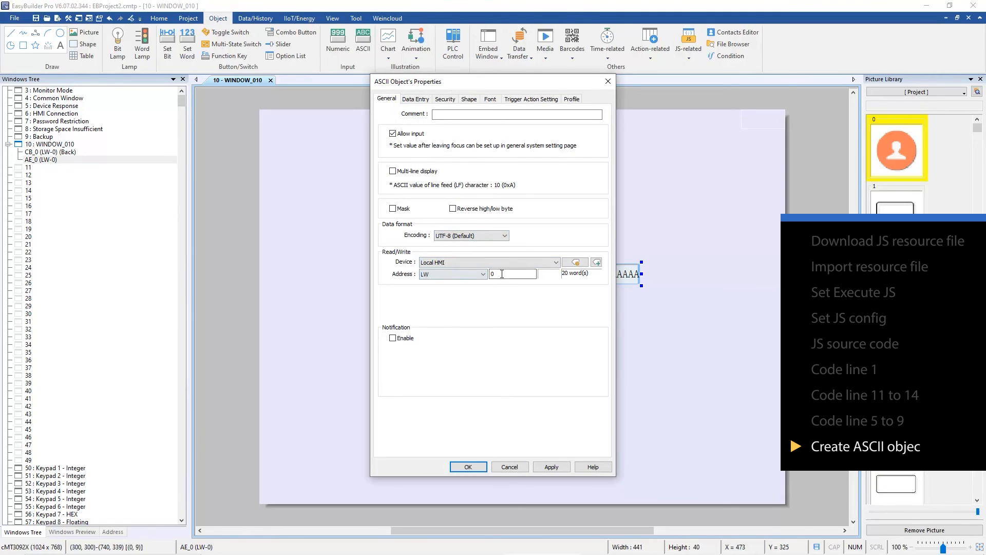
{"action": "left_click", "coordinate": [469, 466]}
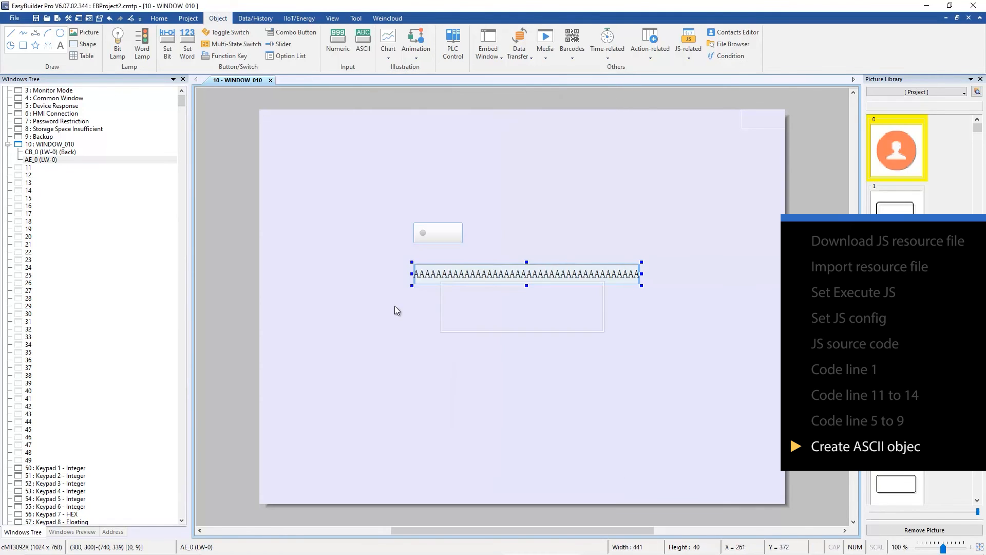
{"action": "left_click", "coordinate": [159, 18]}
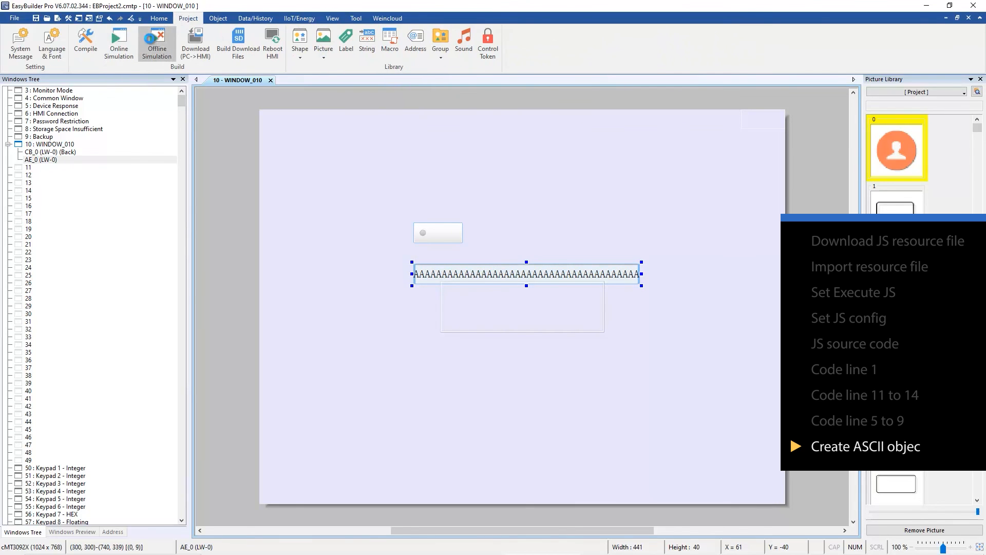
Compile, launch offline simulation in cMT Viewer, and trigger the combo button's script
{"action": "left_click", "coordinate": [85, 49]}
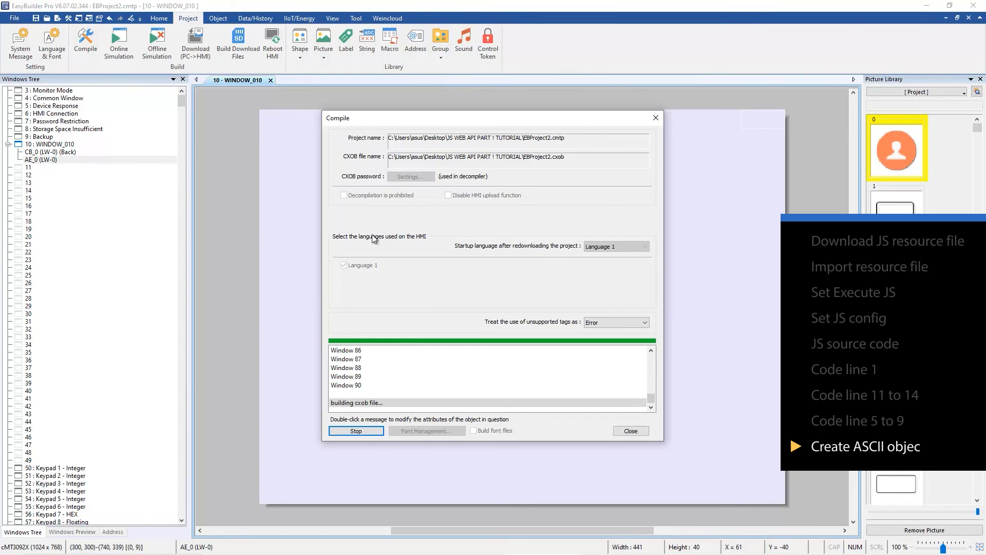
{"action": "left_click", "coordinate": [630, 431]}
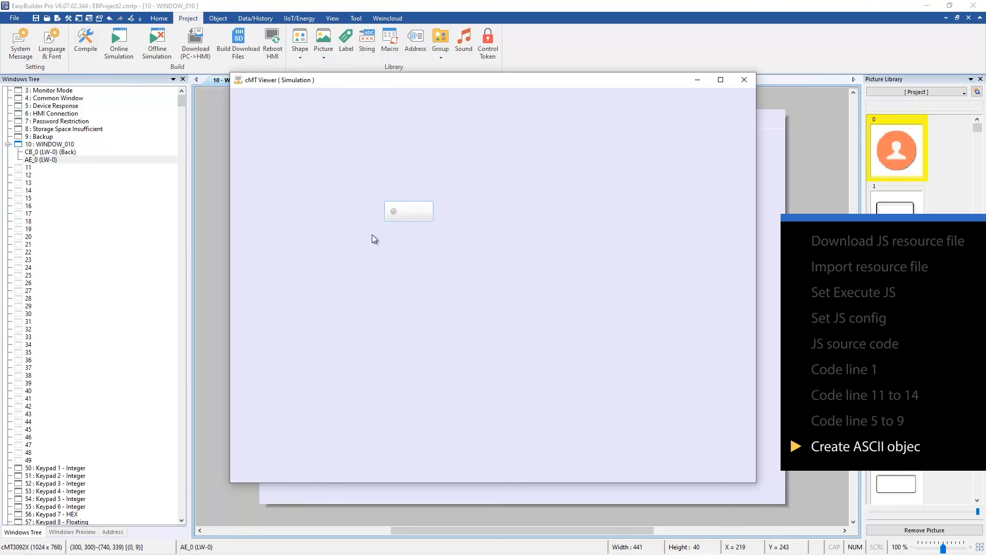
{"action": "left_click", "coordinate": [409, 212]}
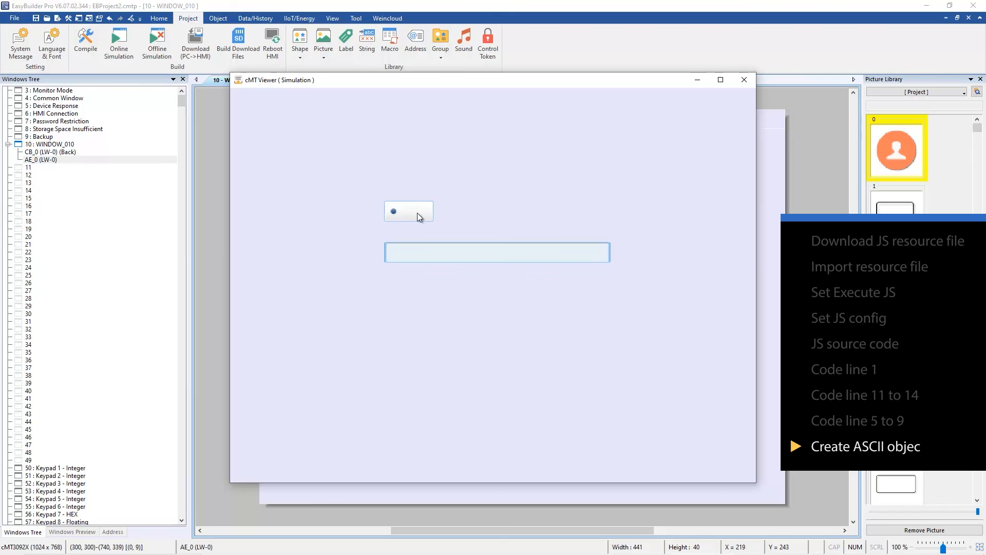